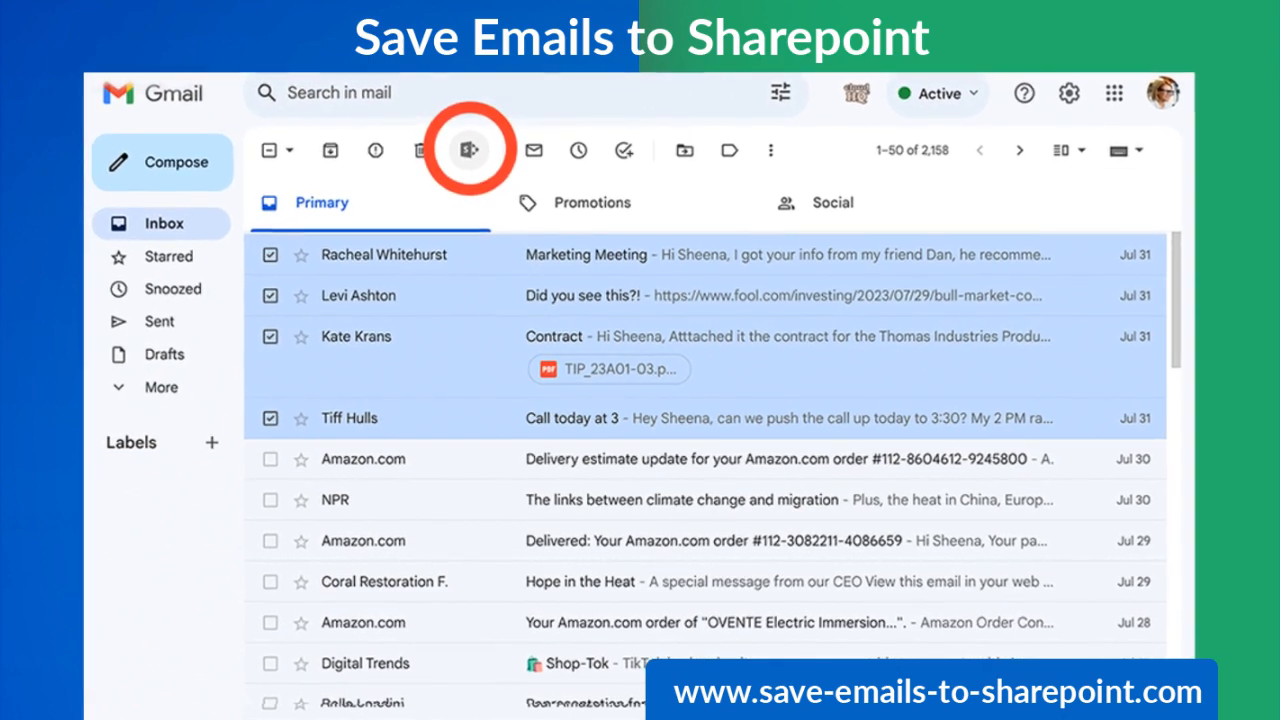
pyautogui.click(468, 148)
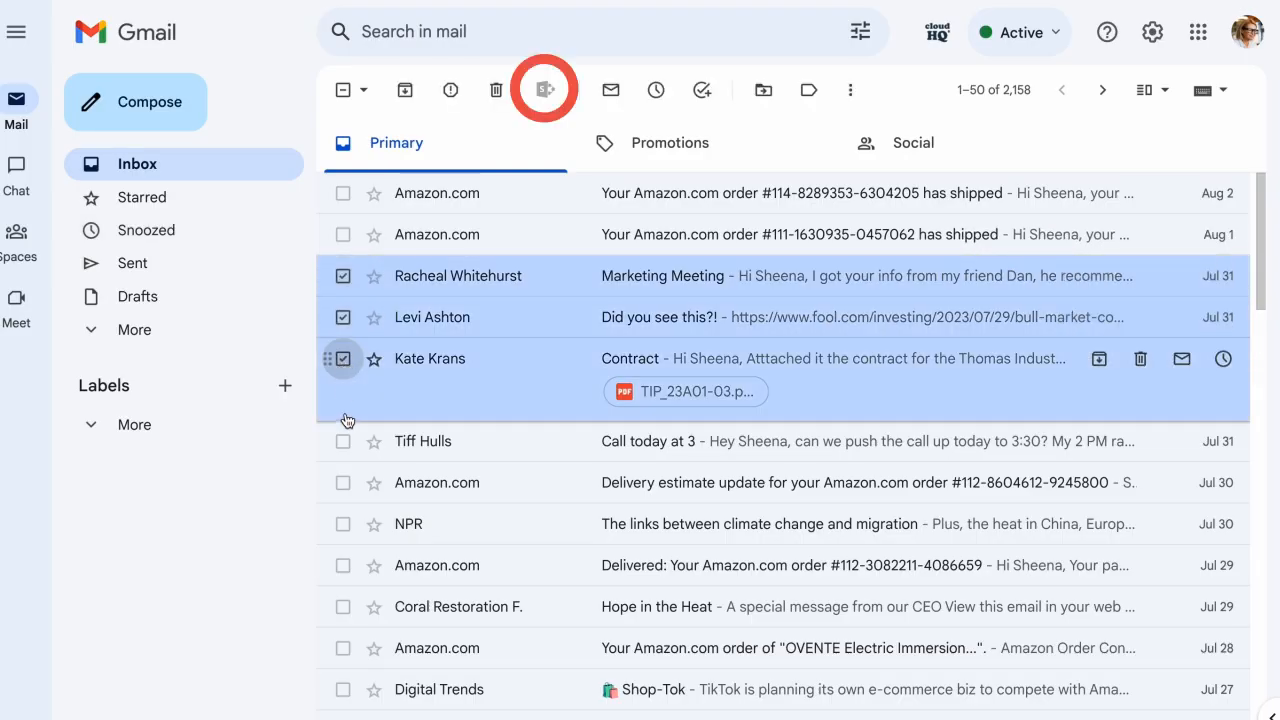
pyautogui.click(344, 442)
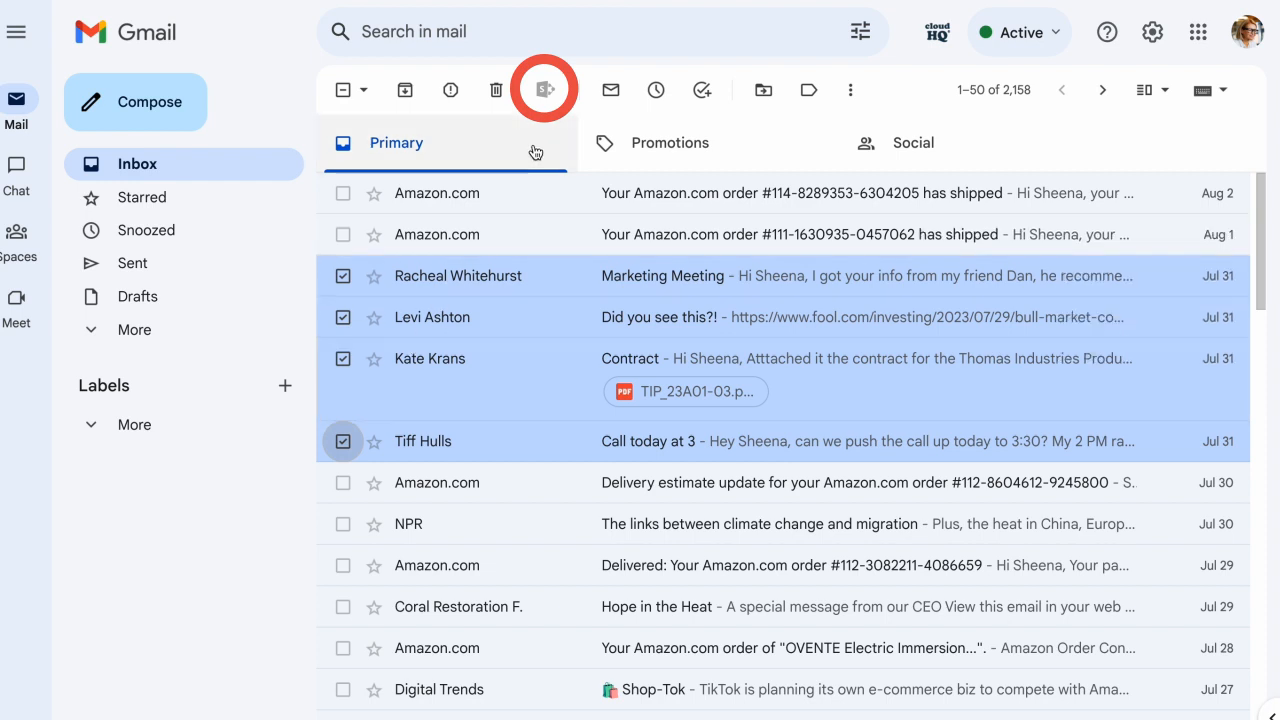
pyautogui.click(544, 88)
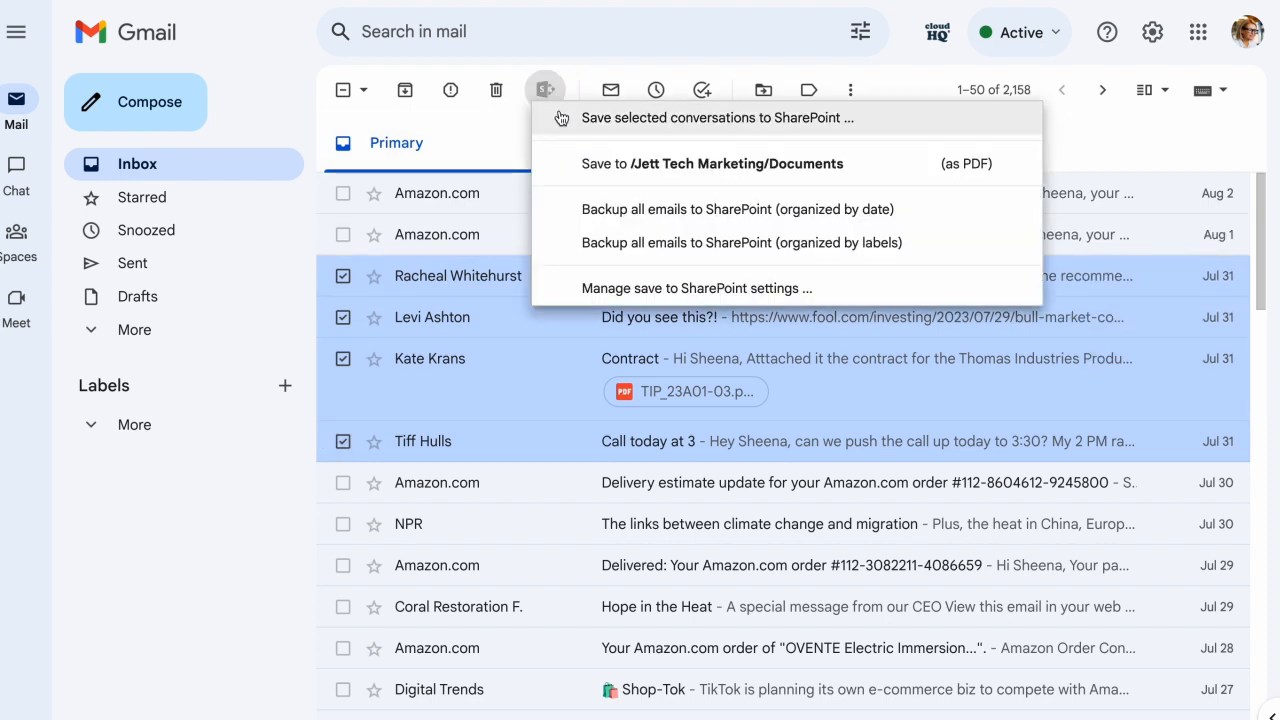
pyautogui.click(712, 164)
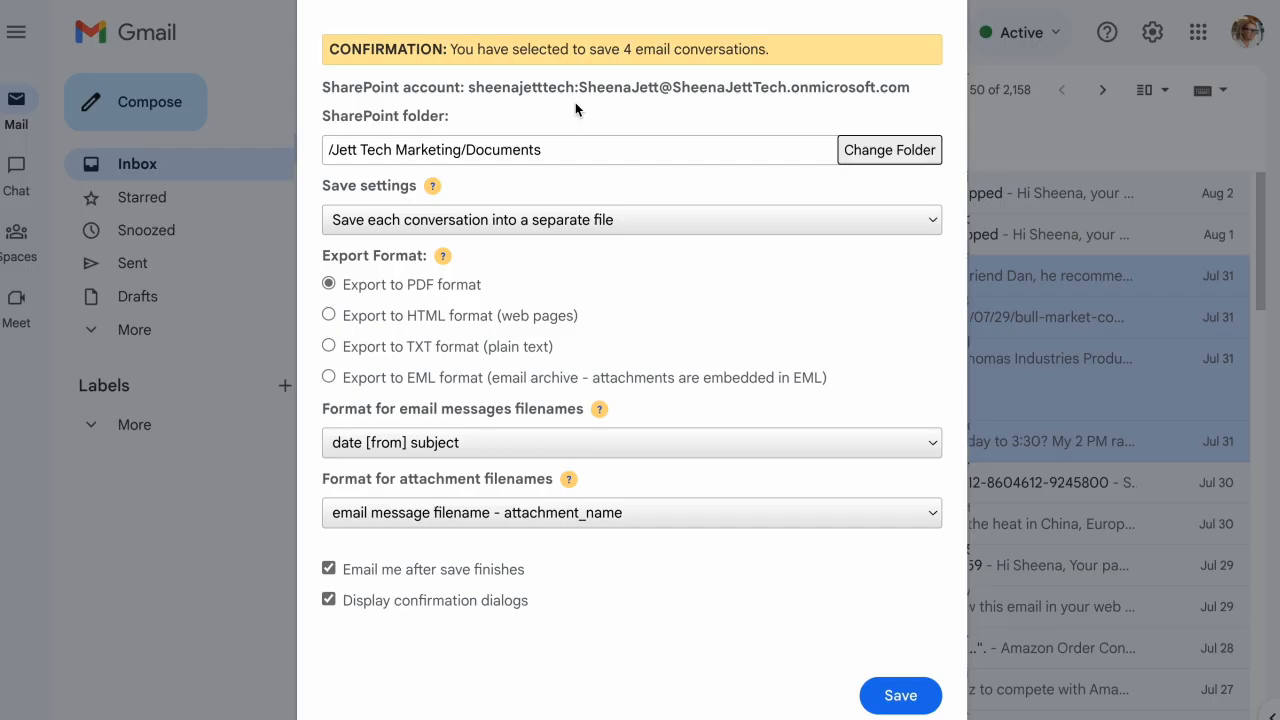
pyautogui.moveTo(740, 420)
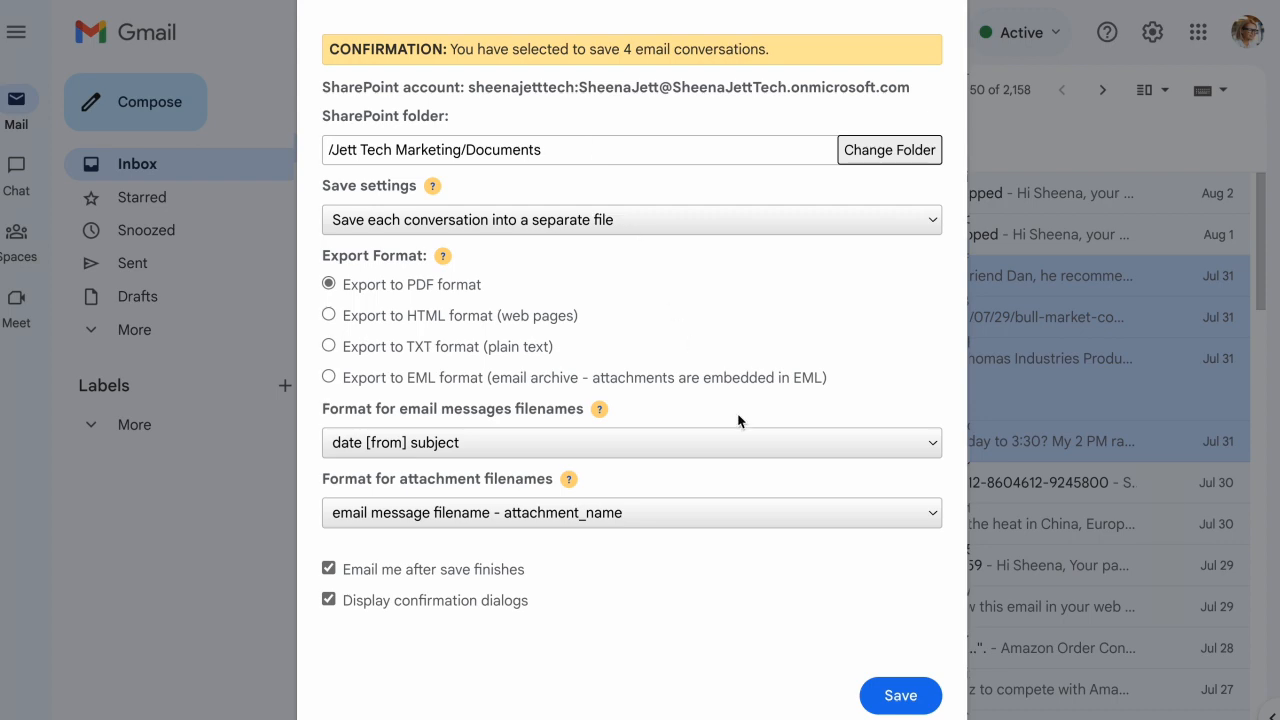
pyautogui.click(900, 696)
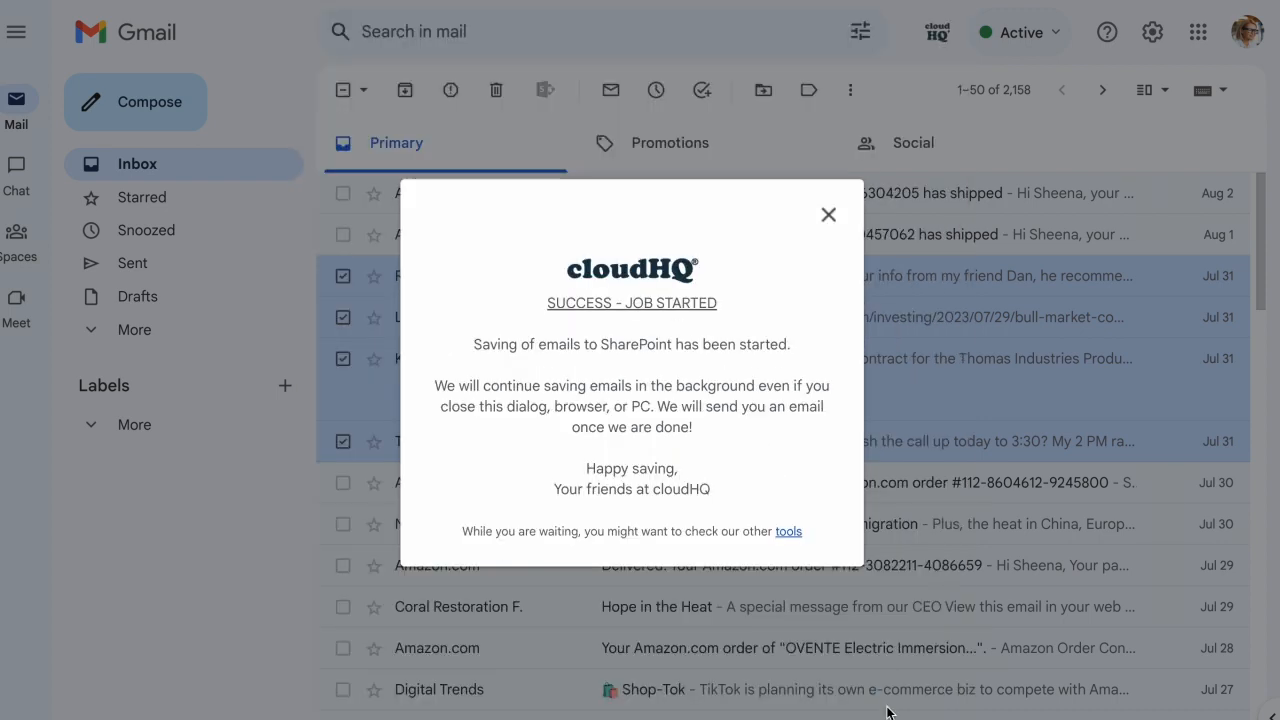